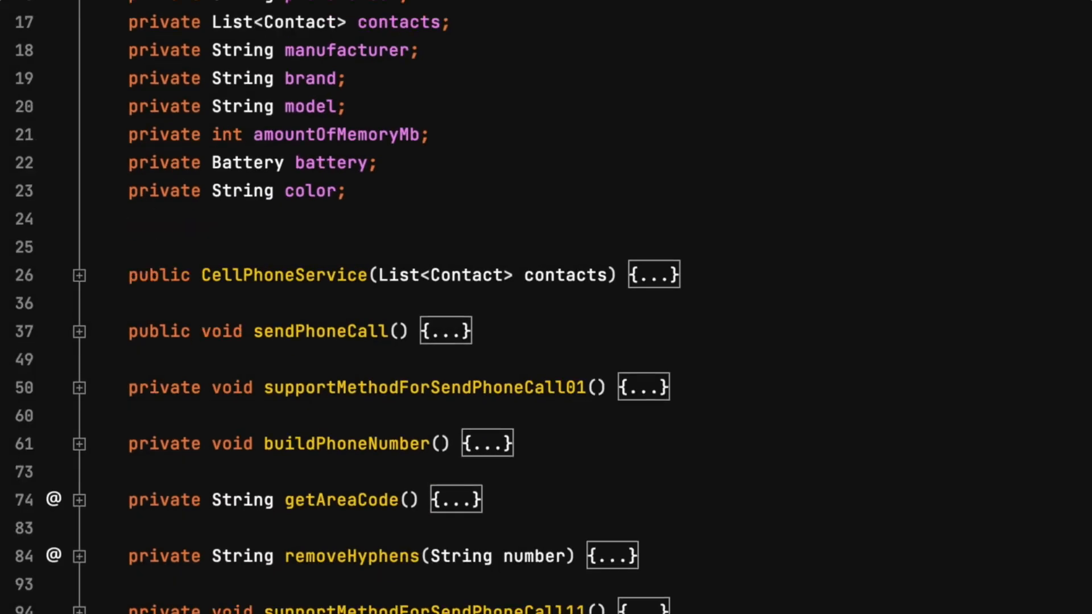
{"action": "scroll", "scroll_direction": "down", "scroll_amount": 3}
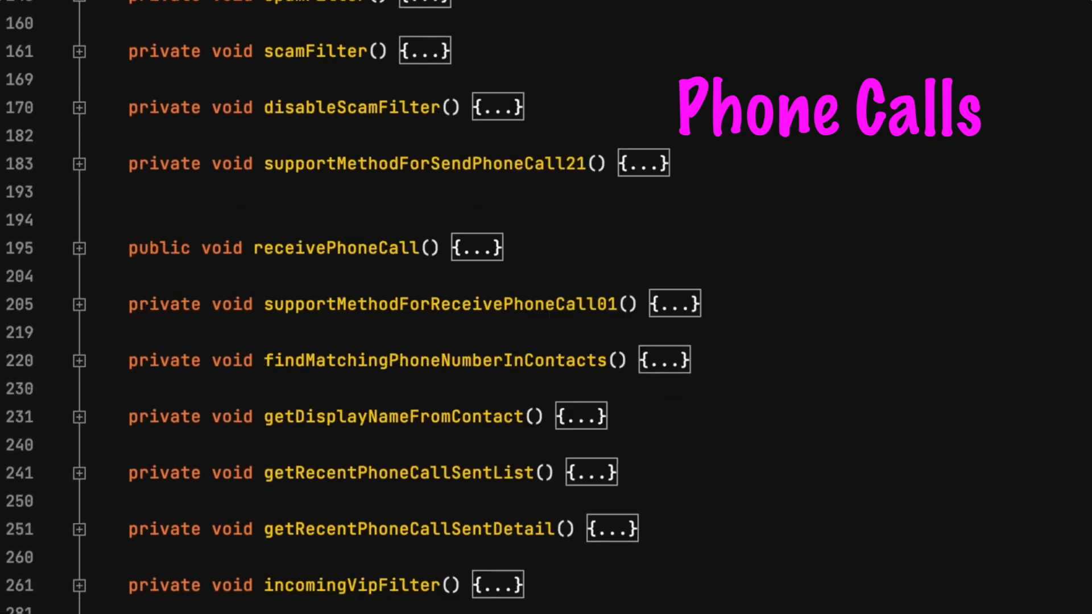
{"action": "scroll", "scroll_direction": "down", "scroll_amount": 3}
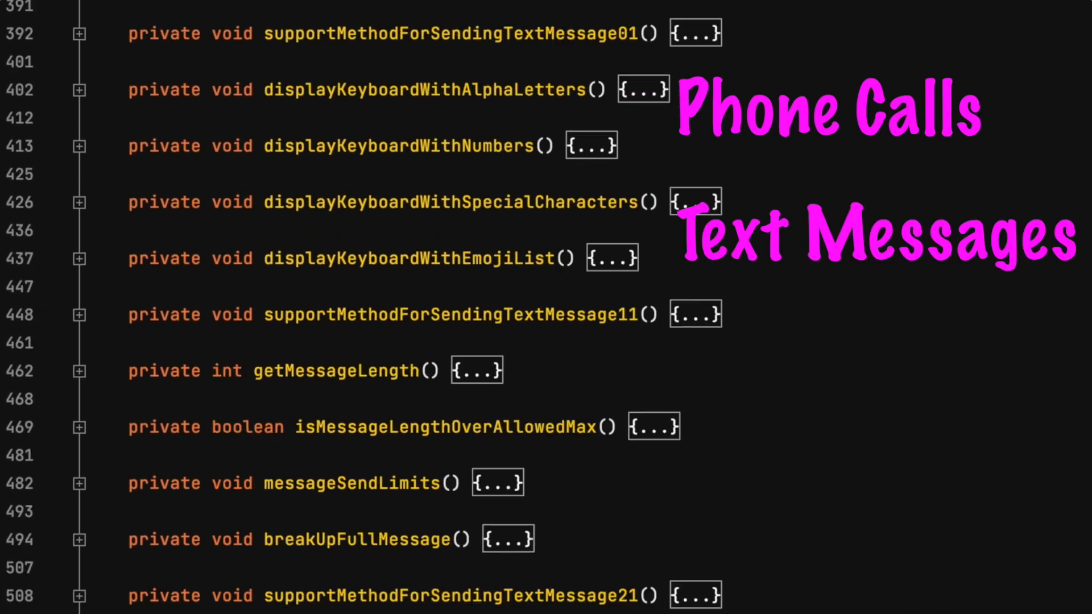
{"action": "scroll", "scroll_direction": "down", "scroll_amount": 3}
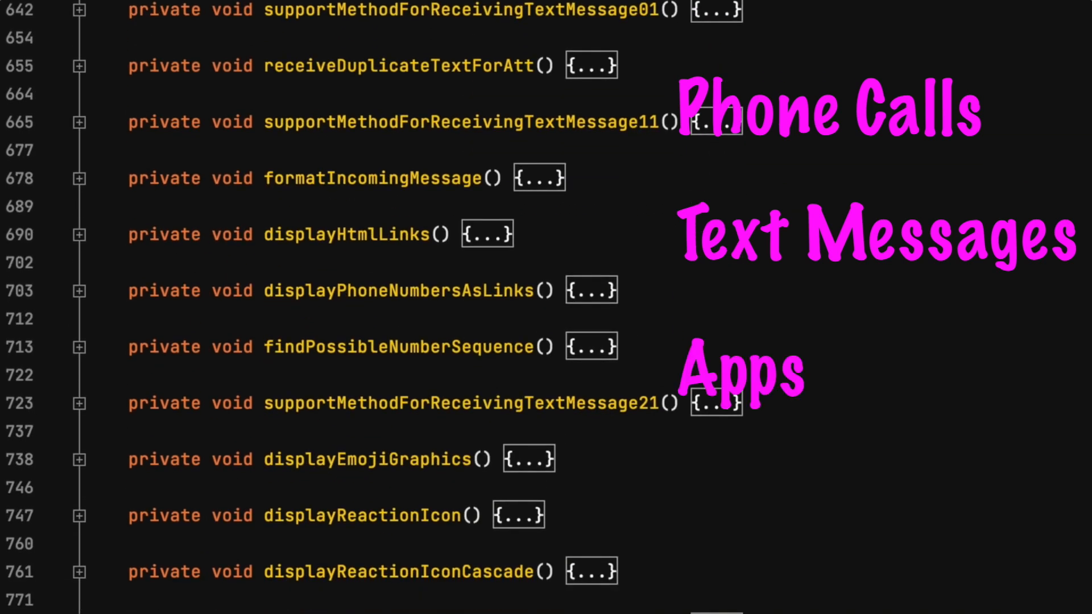
{"action": "scroll", "scroll_direction": "down", "scroll_amount": 3}
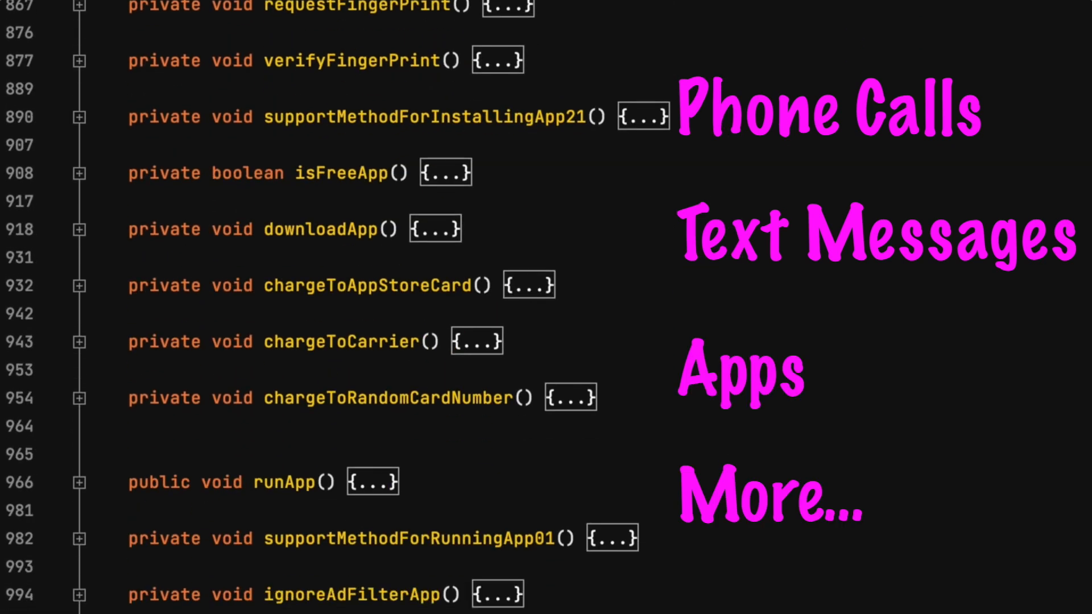